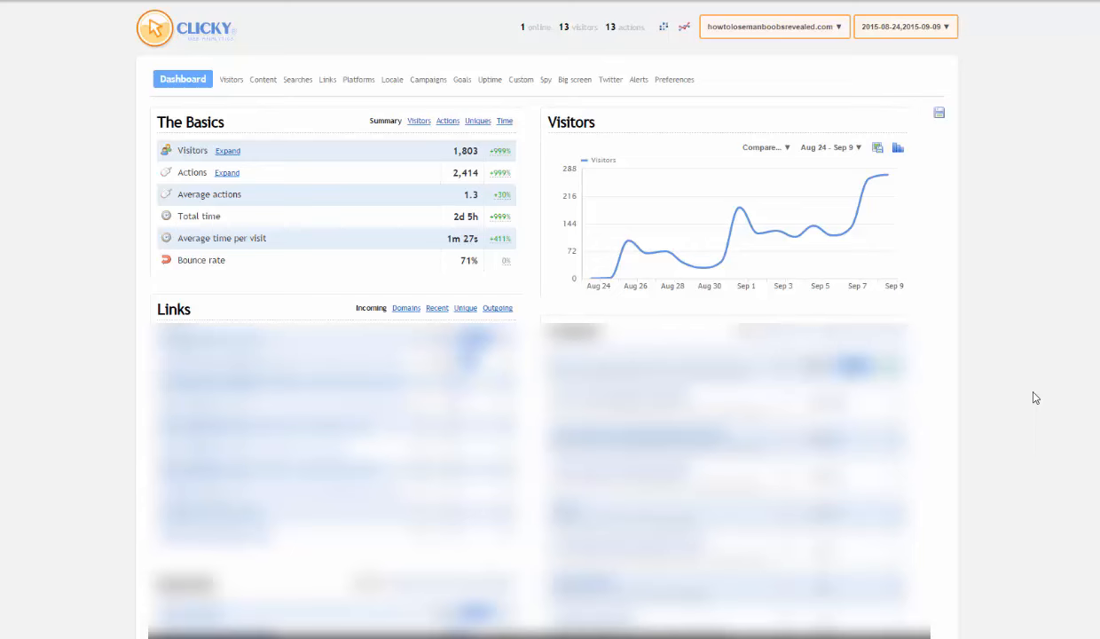
mouse_move(635, 263)
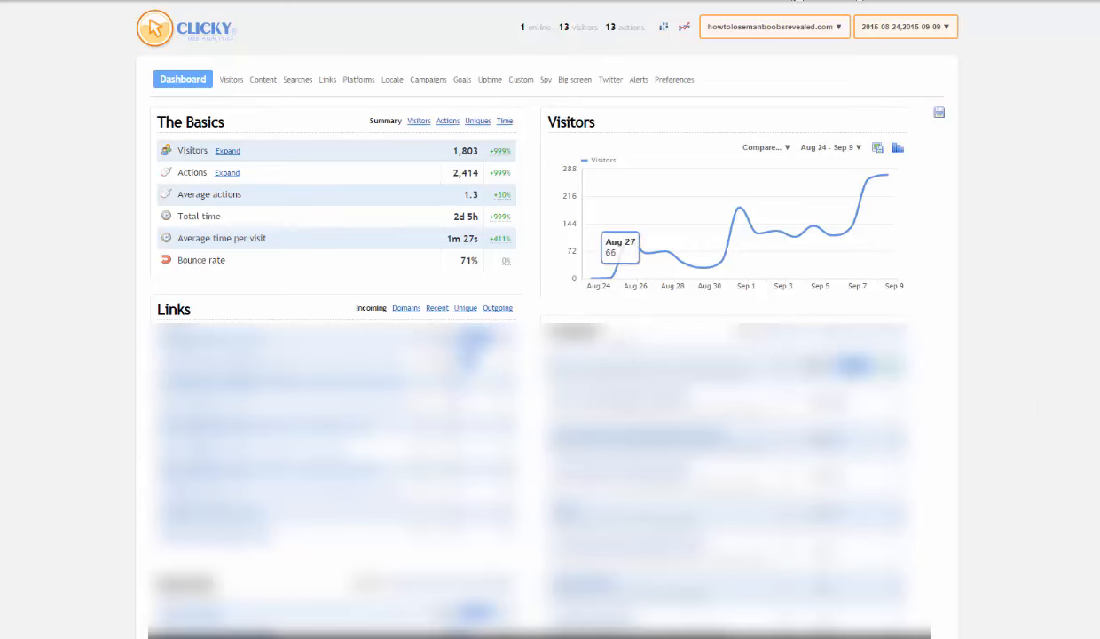
mouse_move(614, 293)
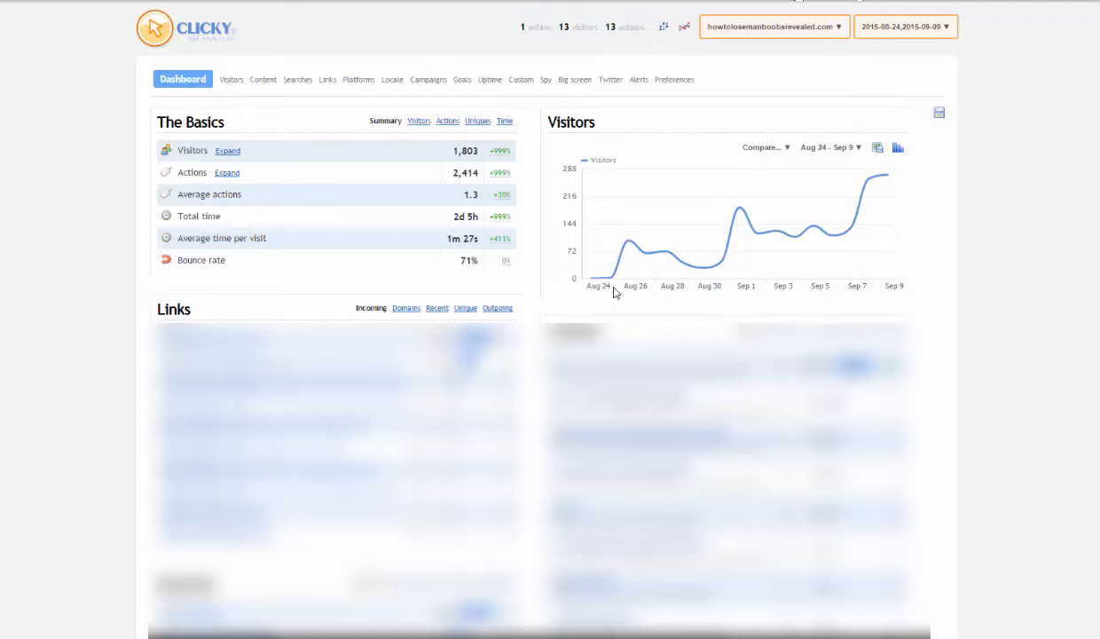
mouse_move(577, 306)
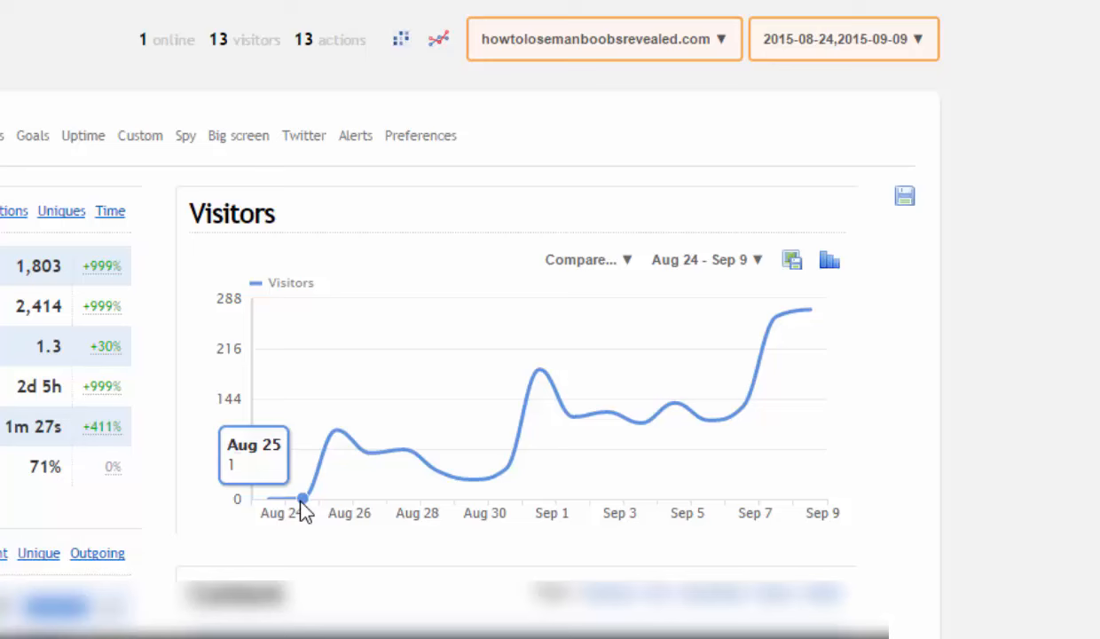
mouse_move(337, 475)
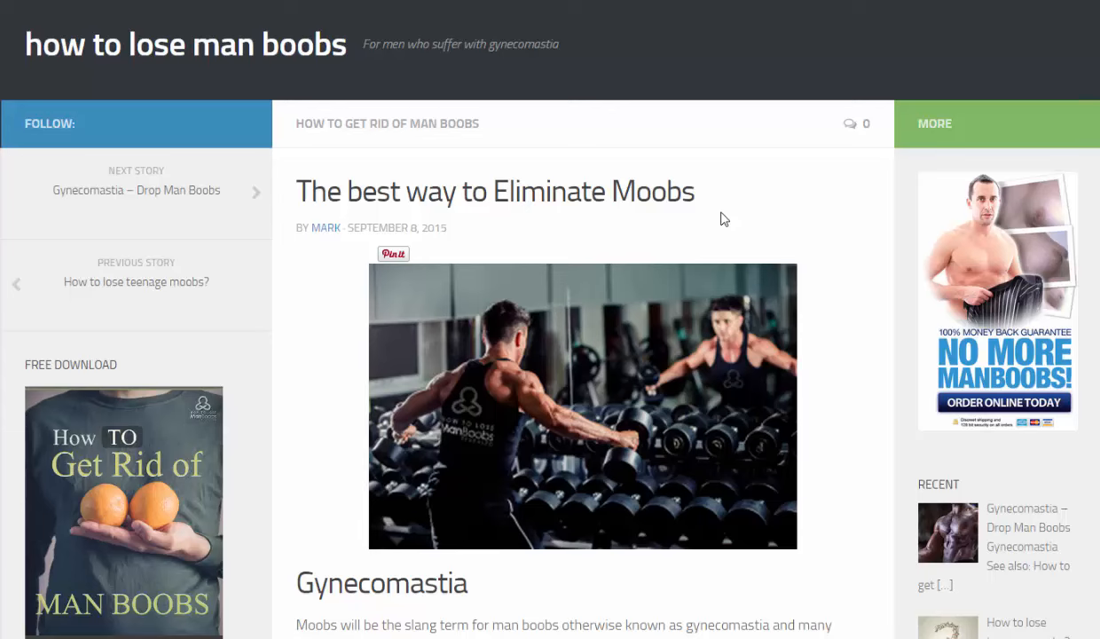
Scroll through the post 'The best way to Eliminate Moobs' past its Gynecomastia introduction.
scroll("down", 3)
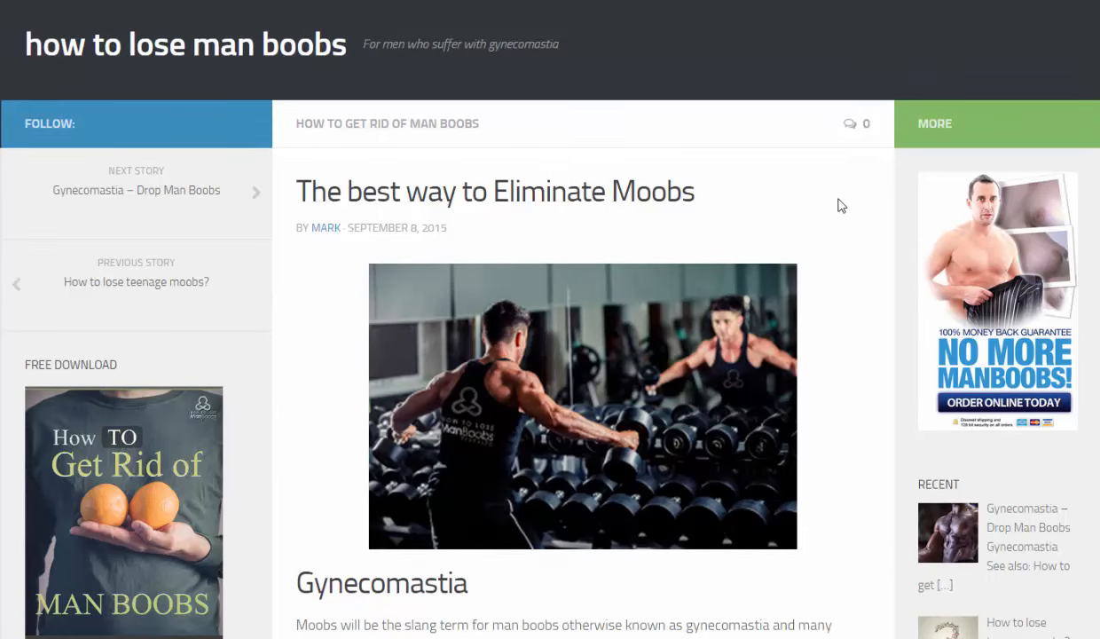
mouse_move(676, 181)
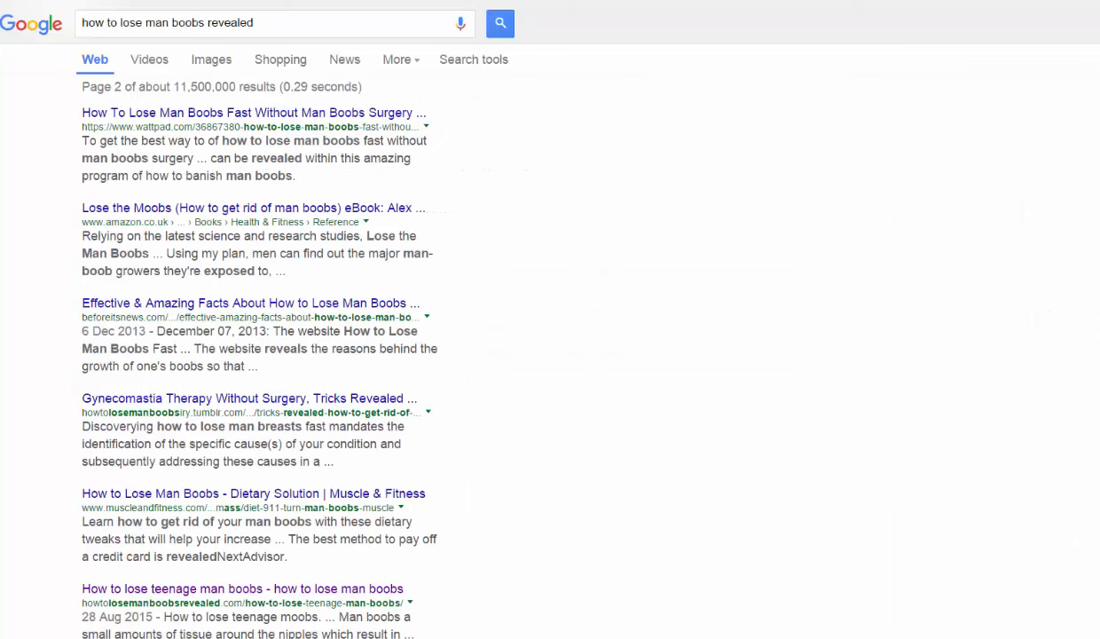
mouse_move(404, 376)
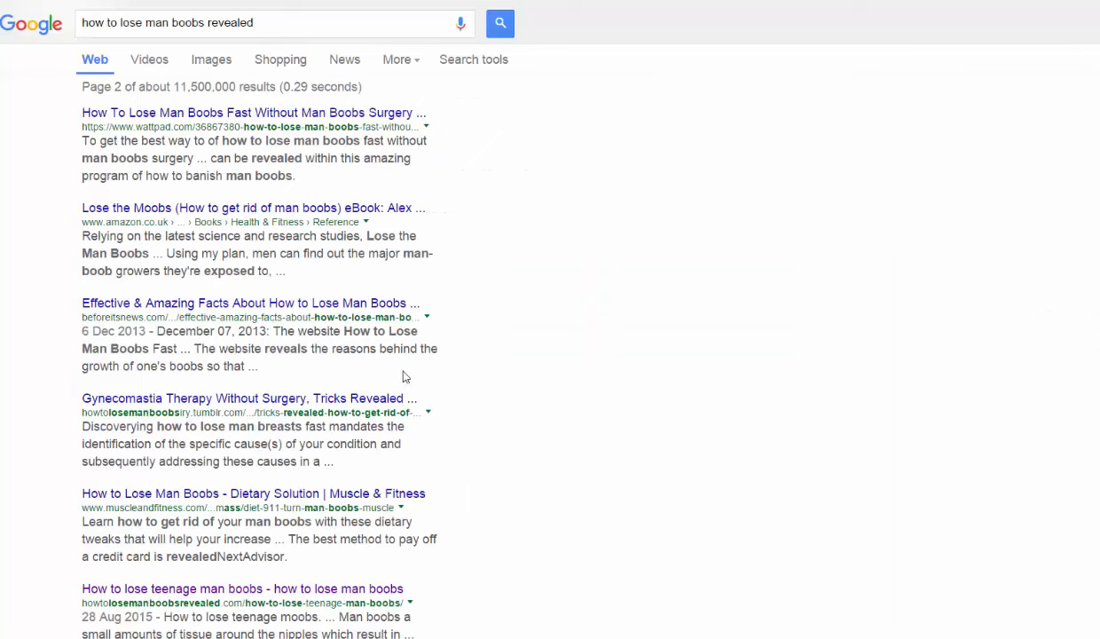
Bring up the Google tab with page 2 results for 'how to lose man boobs revealed' and scroll to the site's listing.
left_click(293, 21)
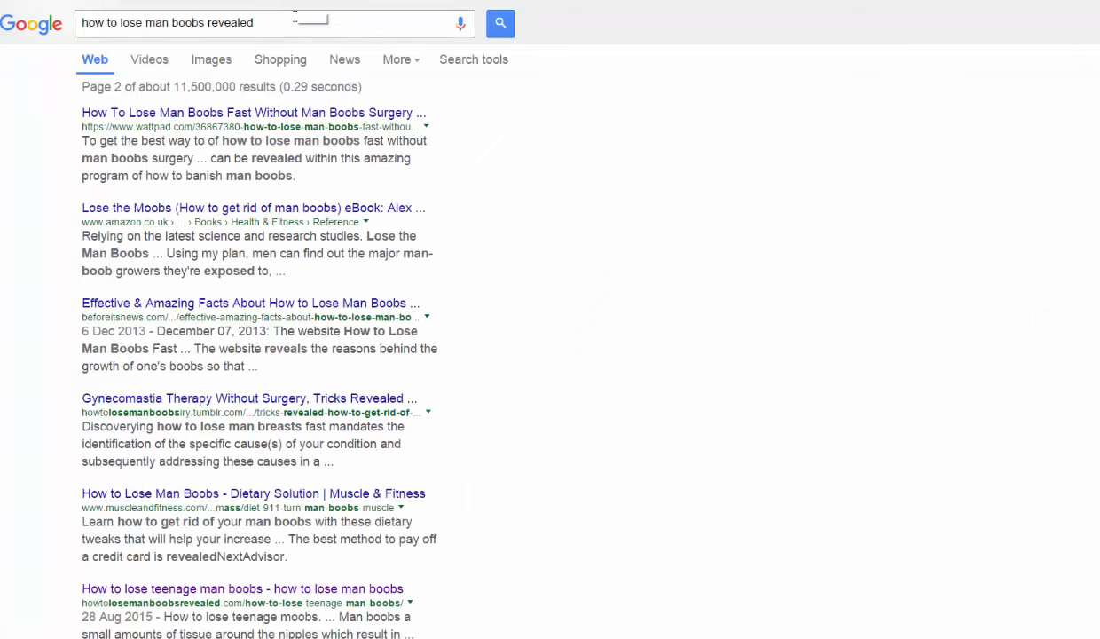
mouse_move(149, 64)
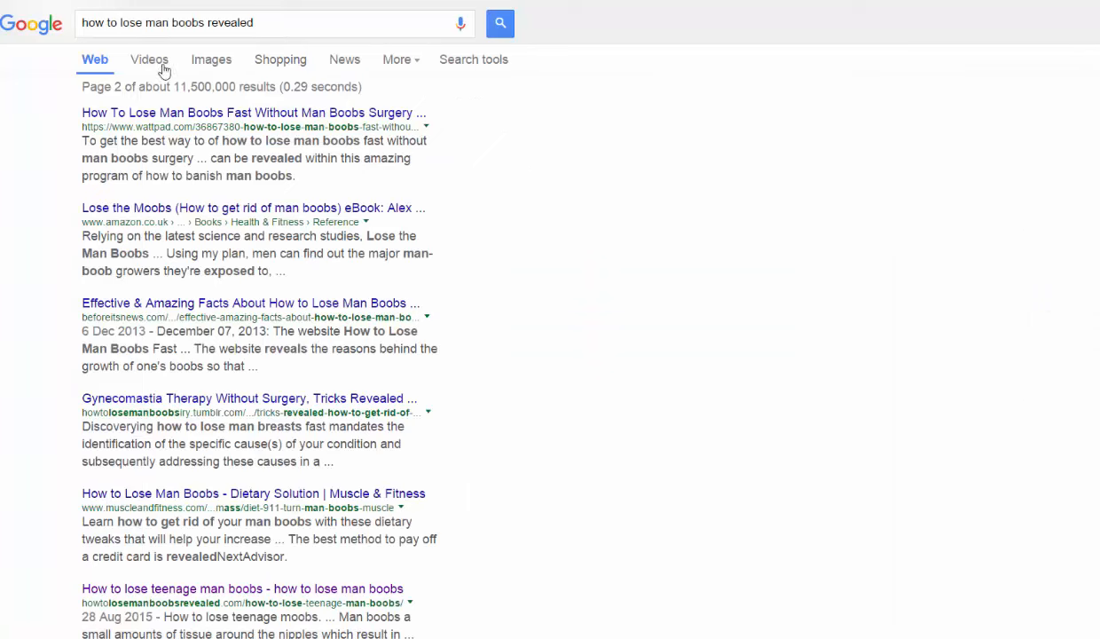
mouse_move(496, 302)
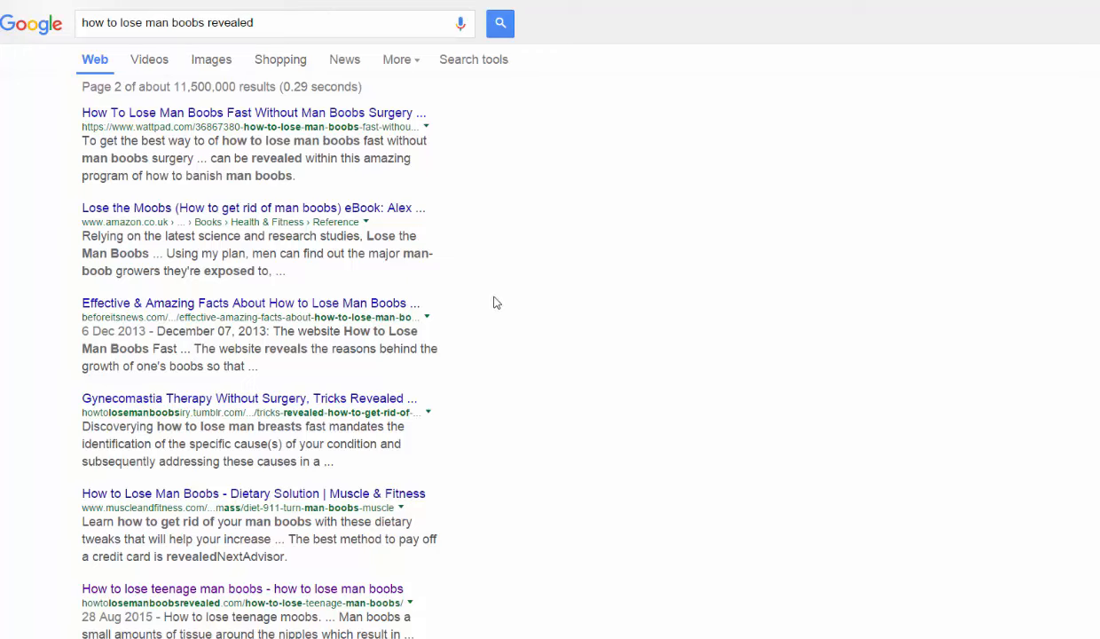
mouse_move(1065, 224)
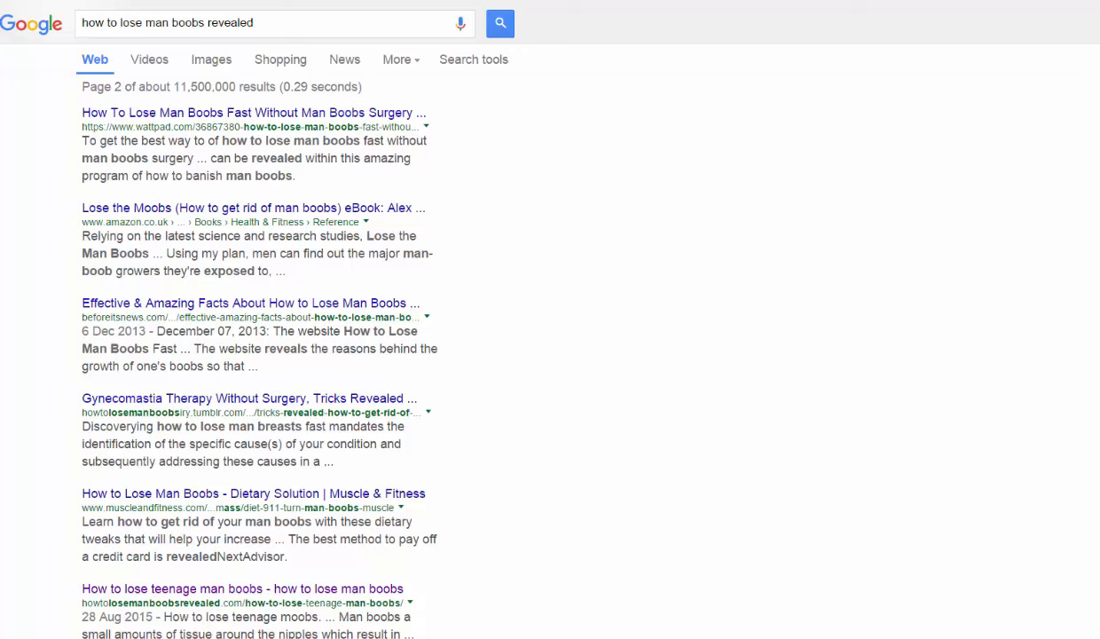
scroll("down", 3)
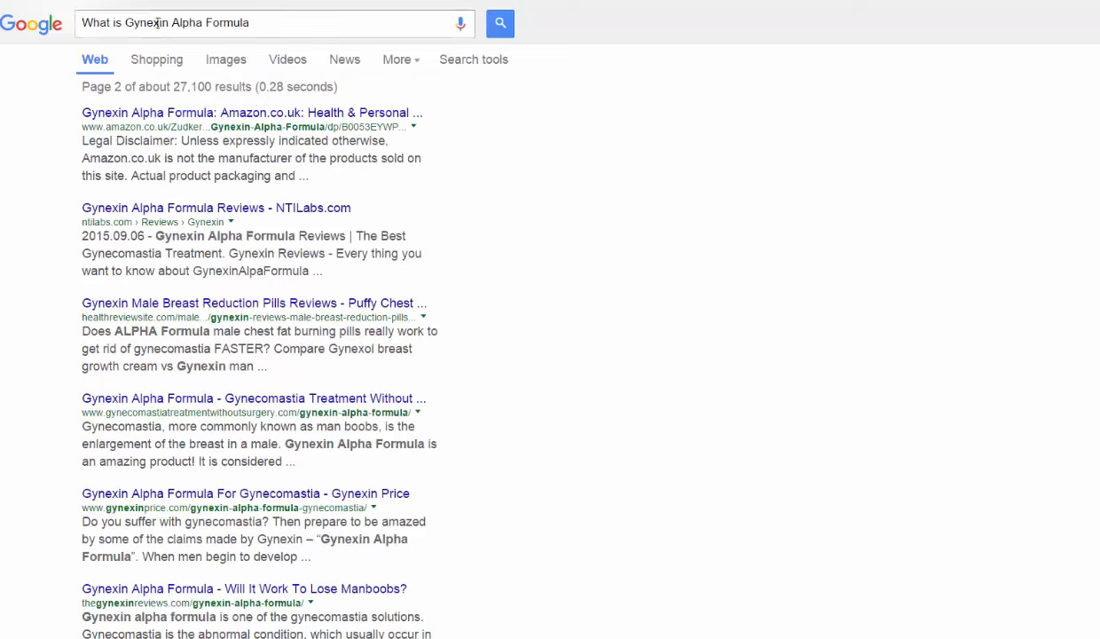
mouse_move(255, 39)
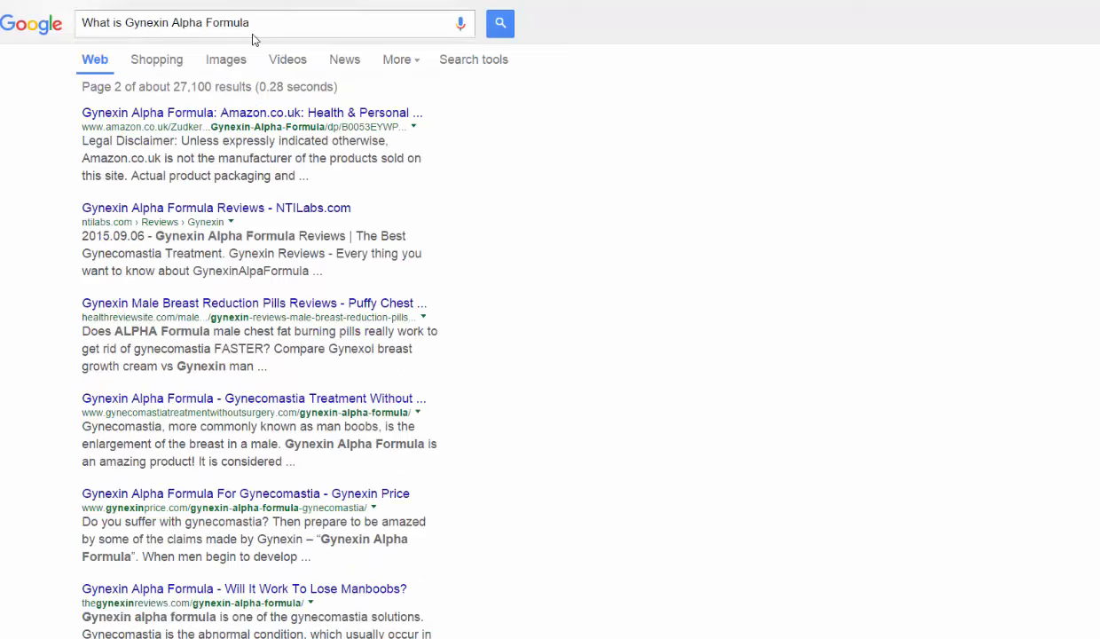
mouse_move(202, 44)
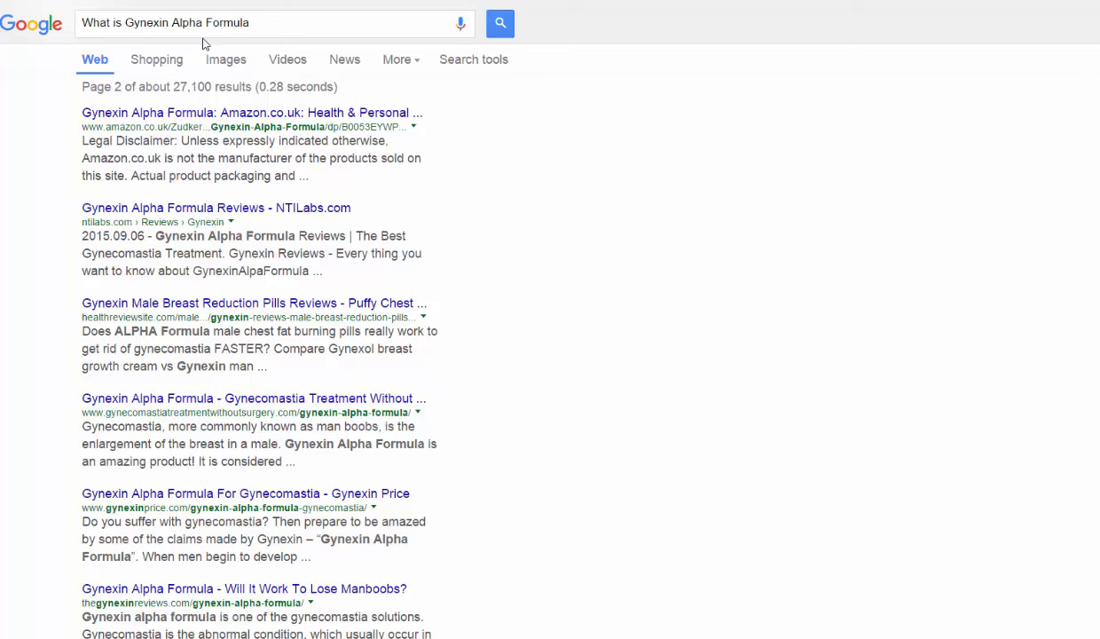
mouse_move(177, 107)
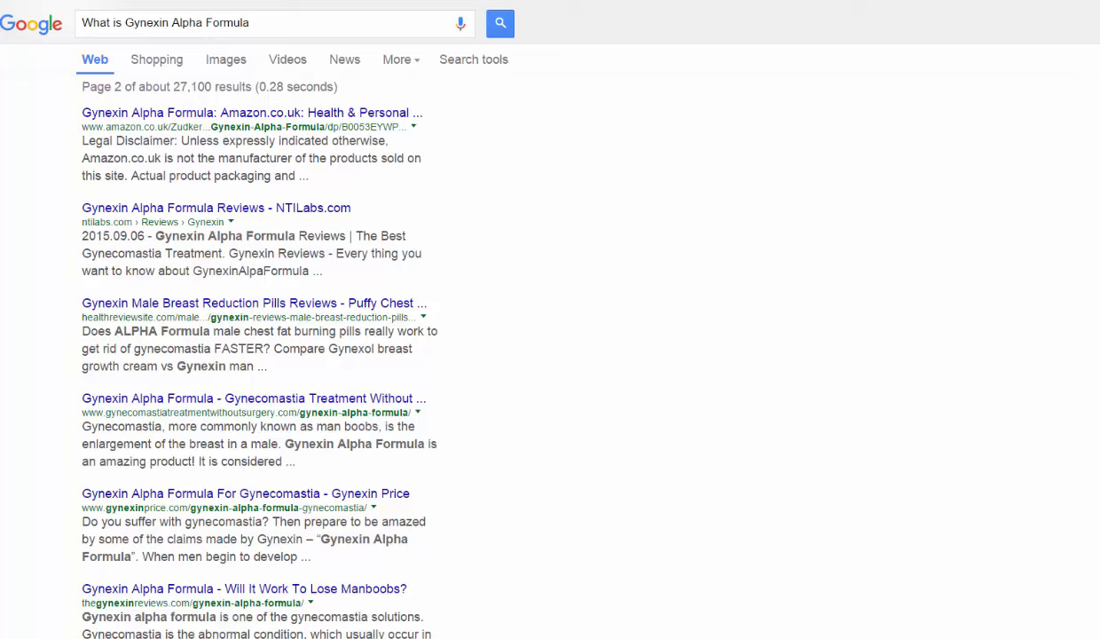
Scroll down page 2 of results for 'What is Gynexin Alpha Formula'.
scroll("down", 3)
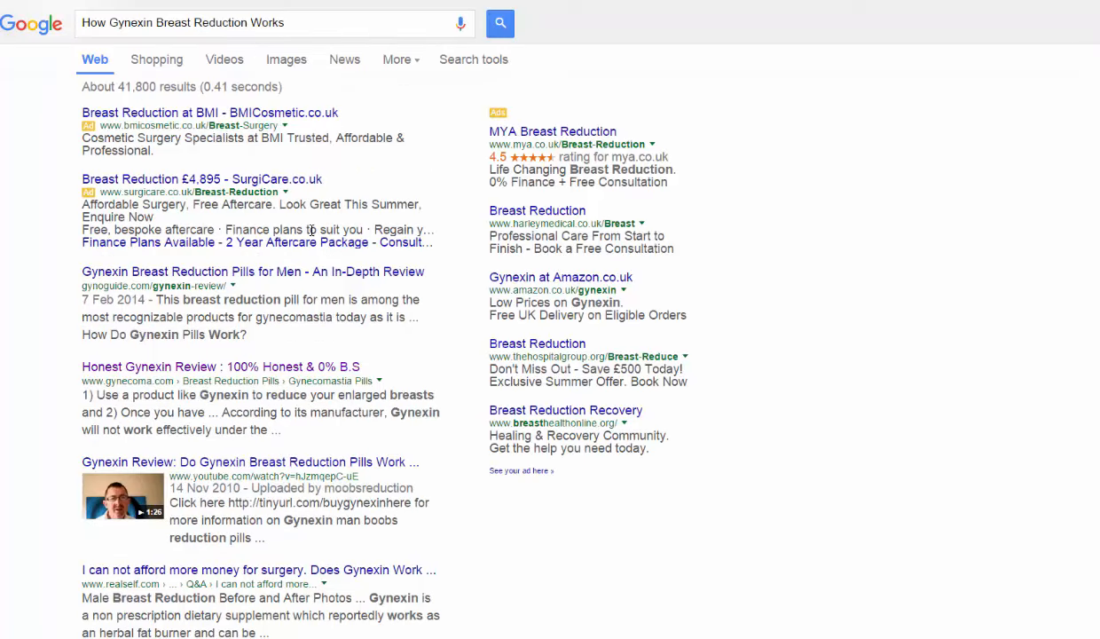
mouse_move(115, 39)
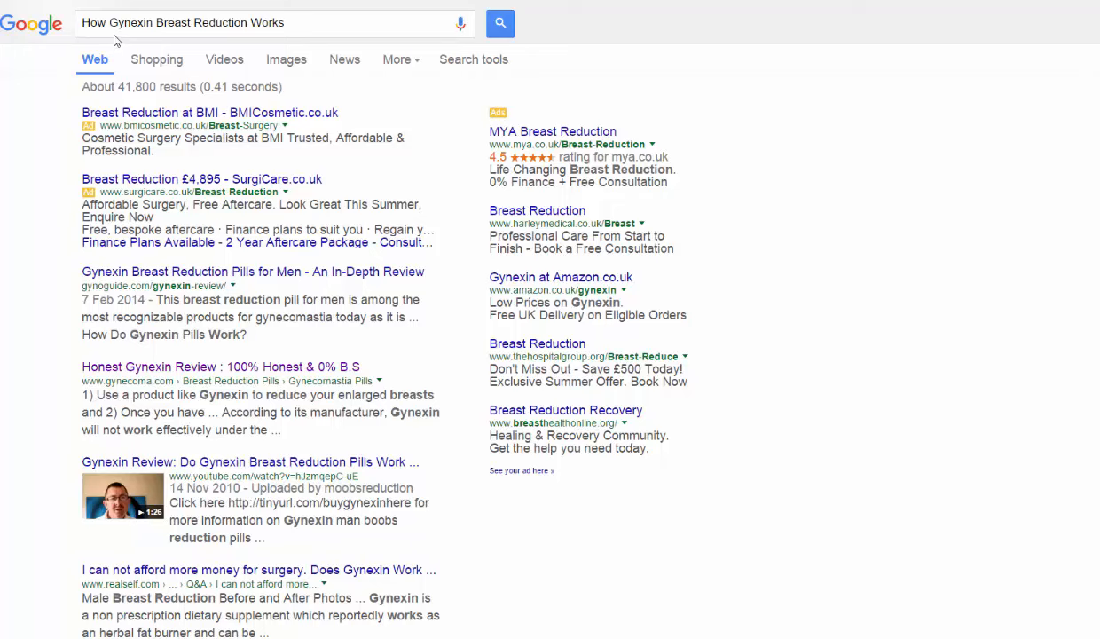
mouse_move(252, 29)
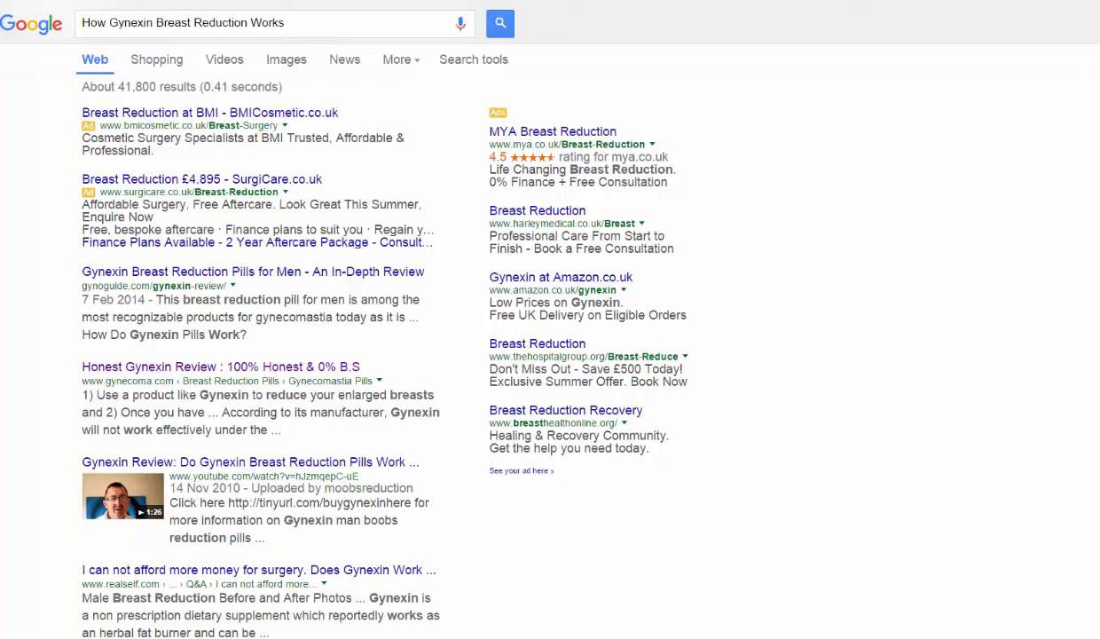
Scroll the 'How Gynexin Breast Reduction Works' results to the howtolosemanboobsrevealed.com listing and open it.
scroll("down", 3)
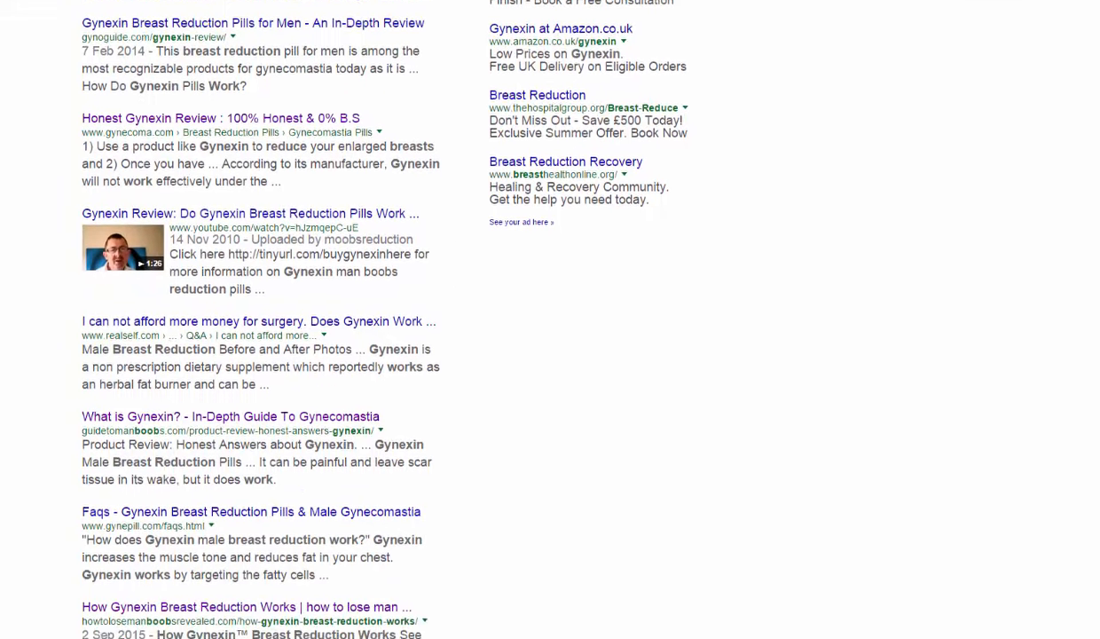
scroll("down", 3)
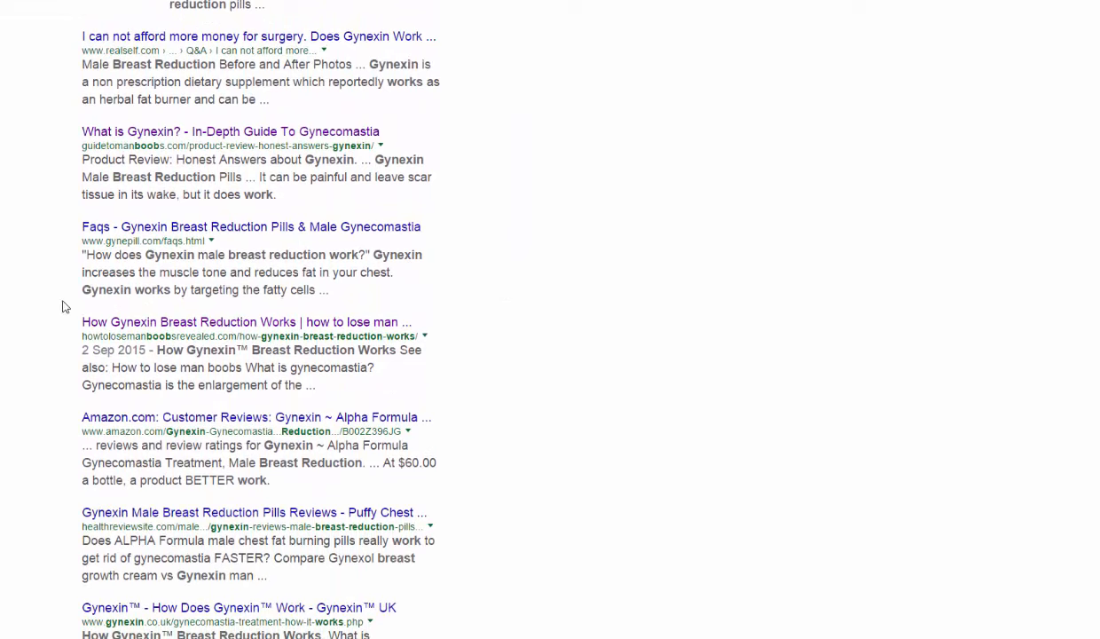
mouse_move(336, 423)
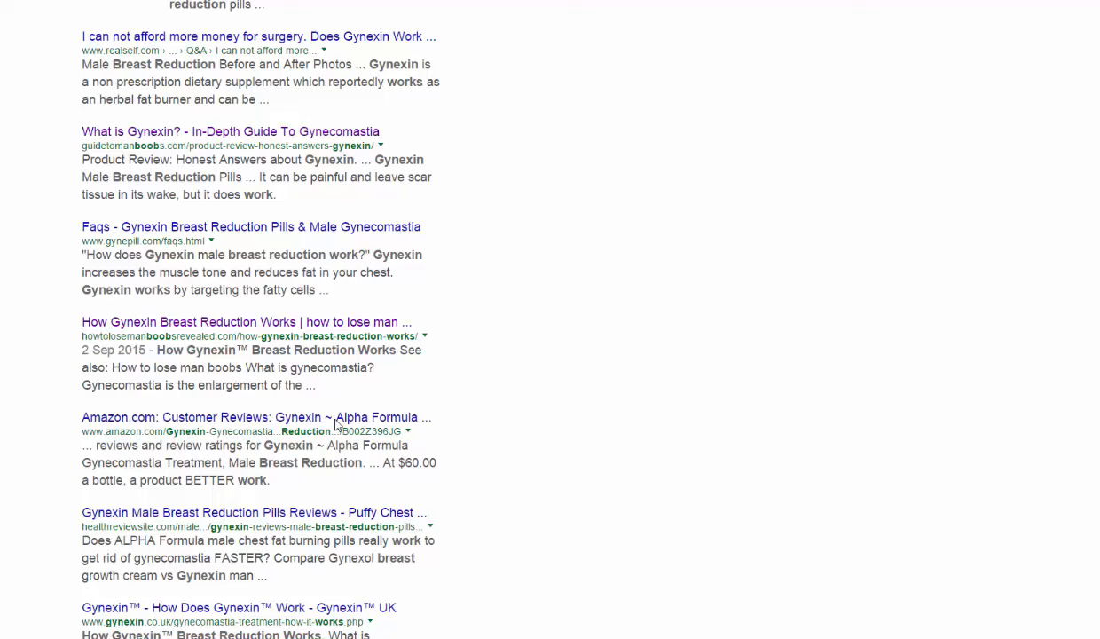
mouse_move(74, 366)
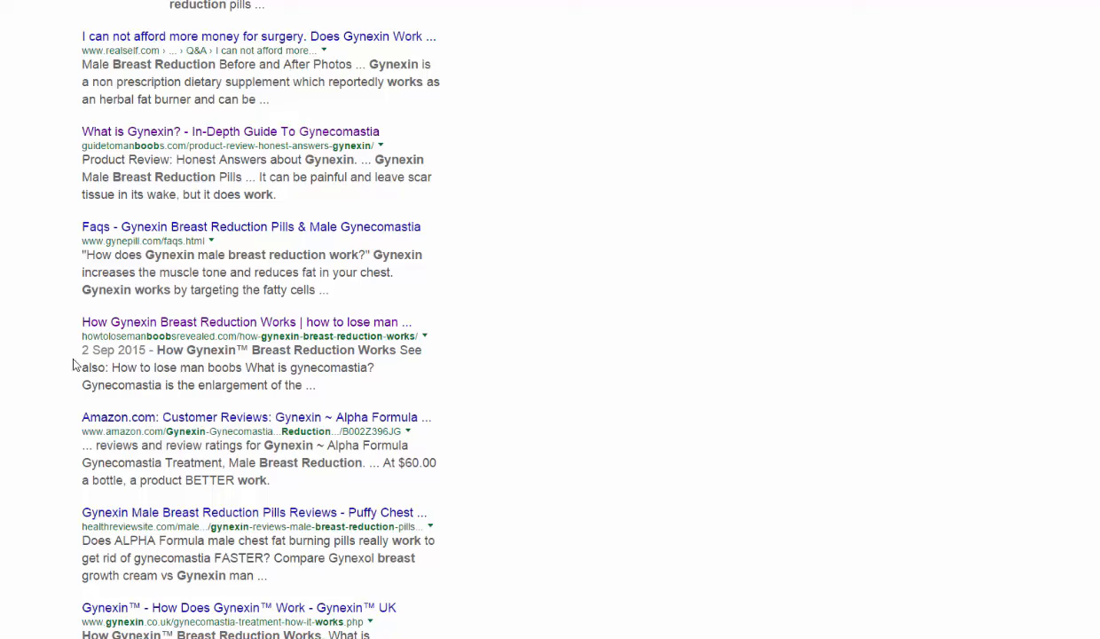
mouse_move(89, 364)
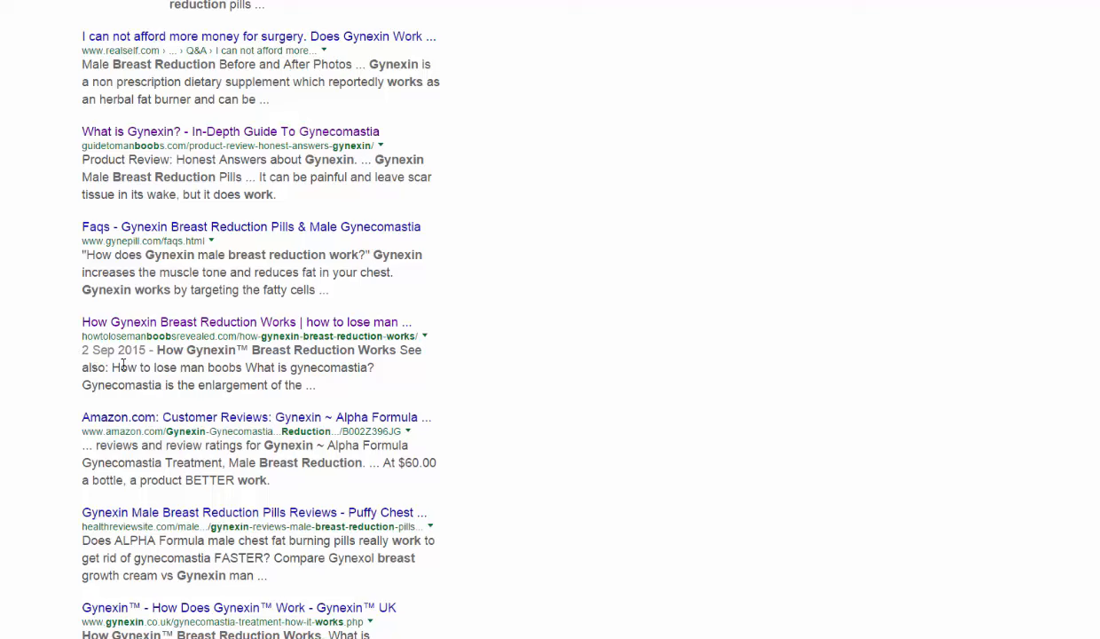
mouse_move(514, 319)
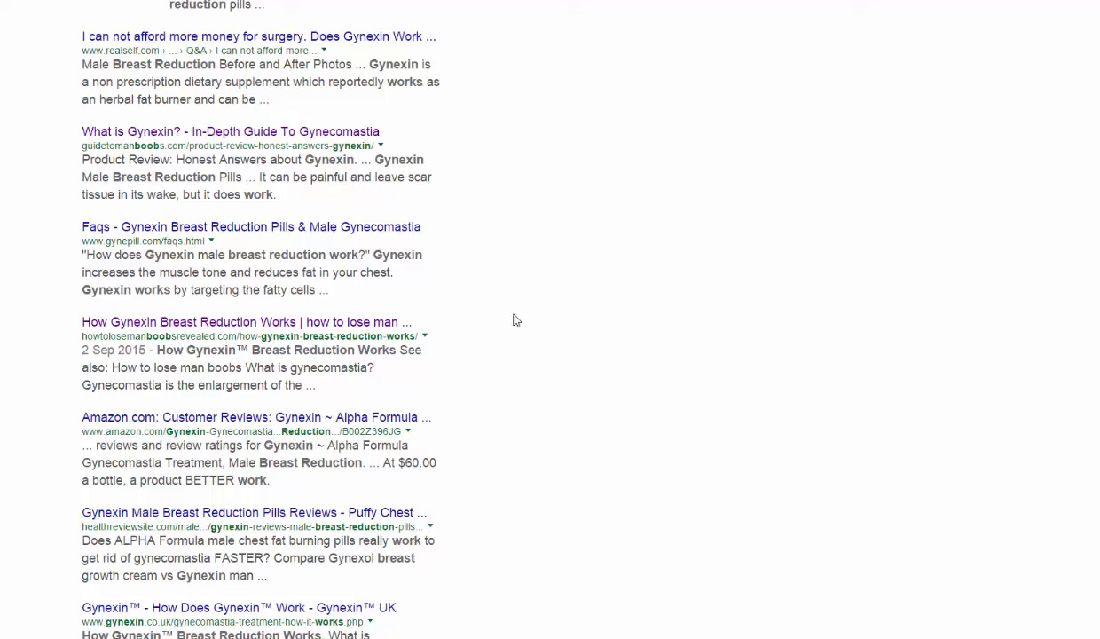
mouse_move(648, 367)
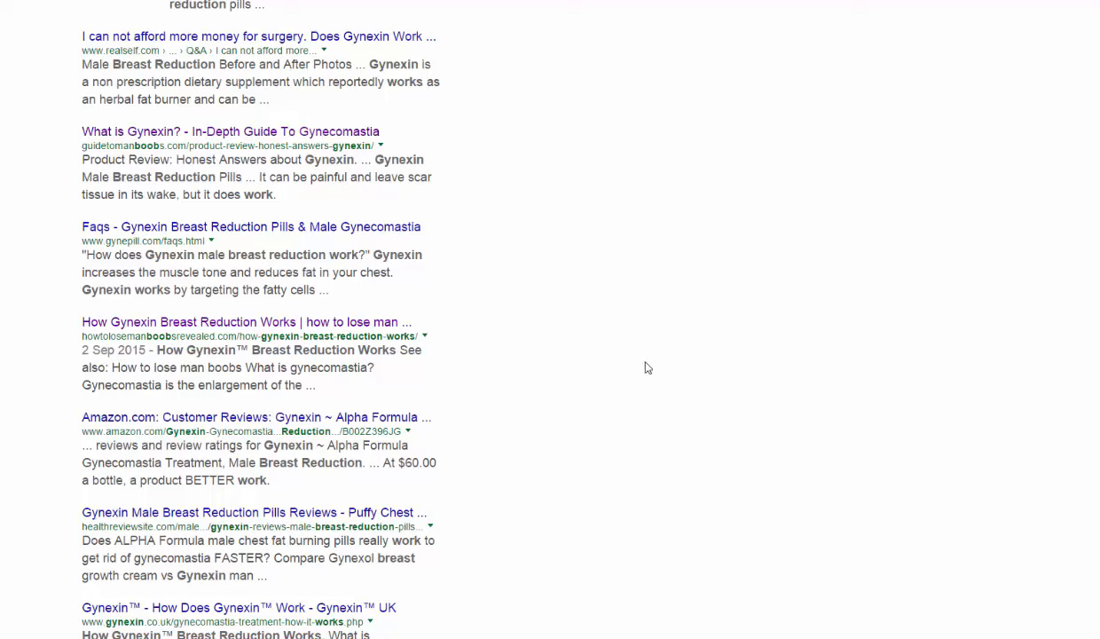
left_click(245, 323)
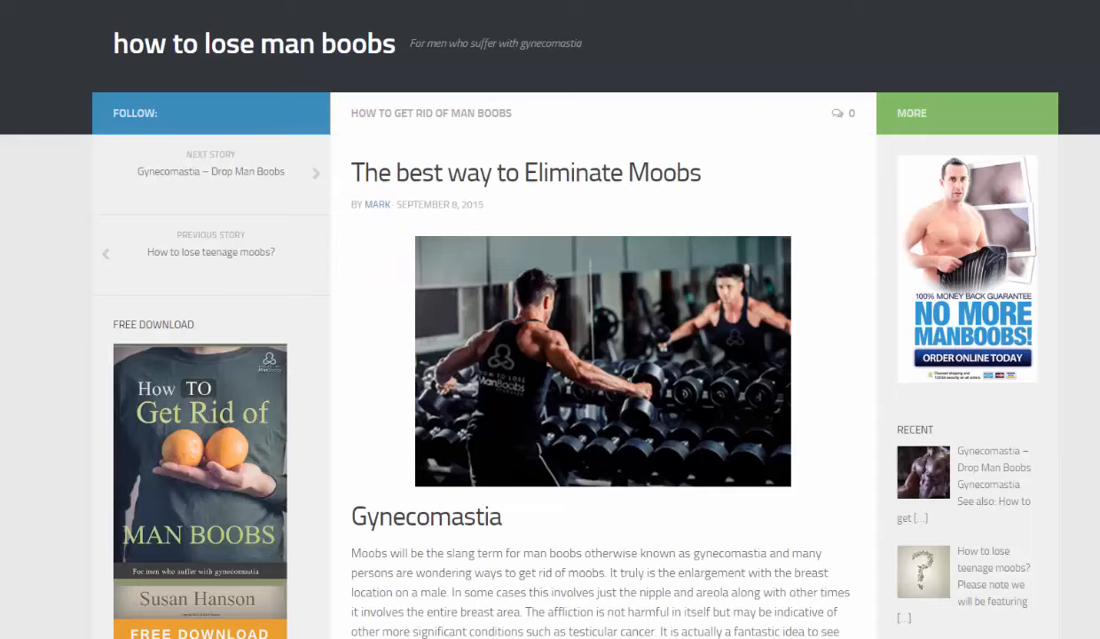